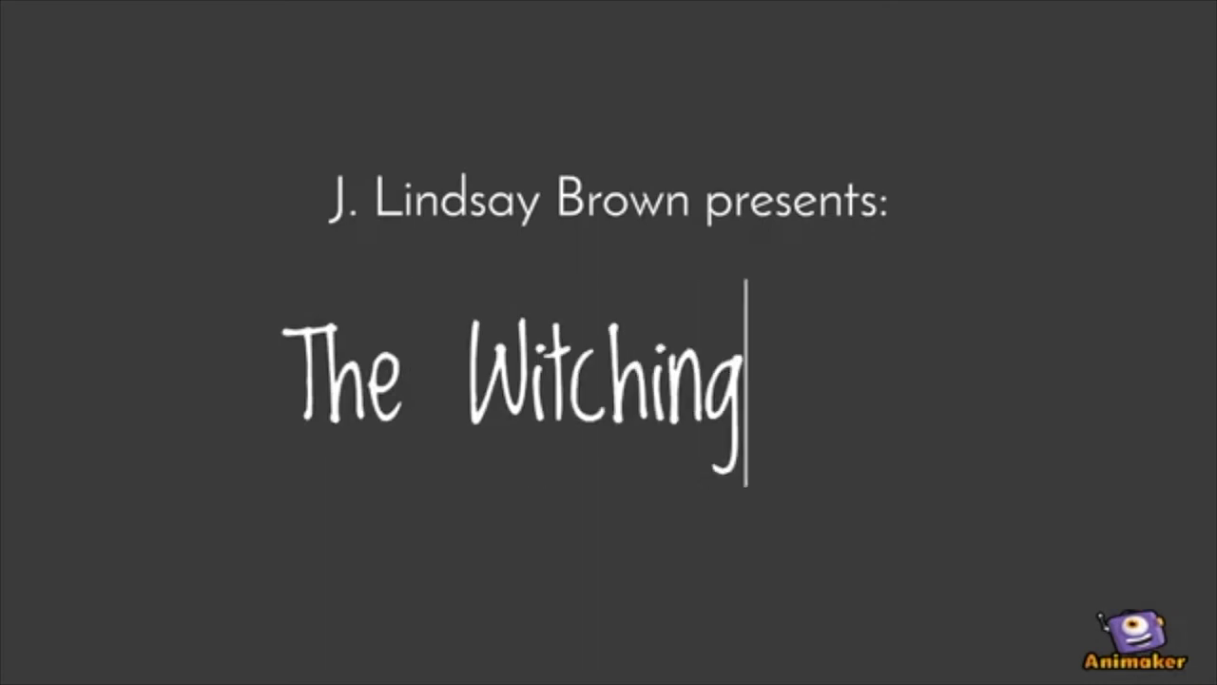
{"action": "type", "text": "Hour"}
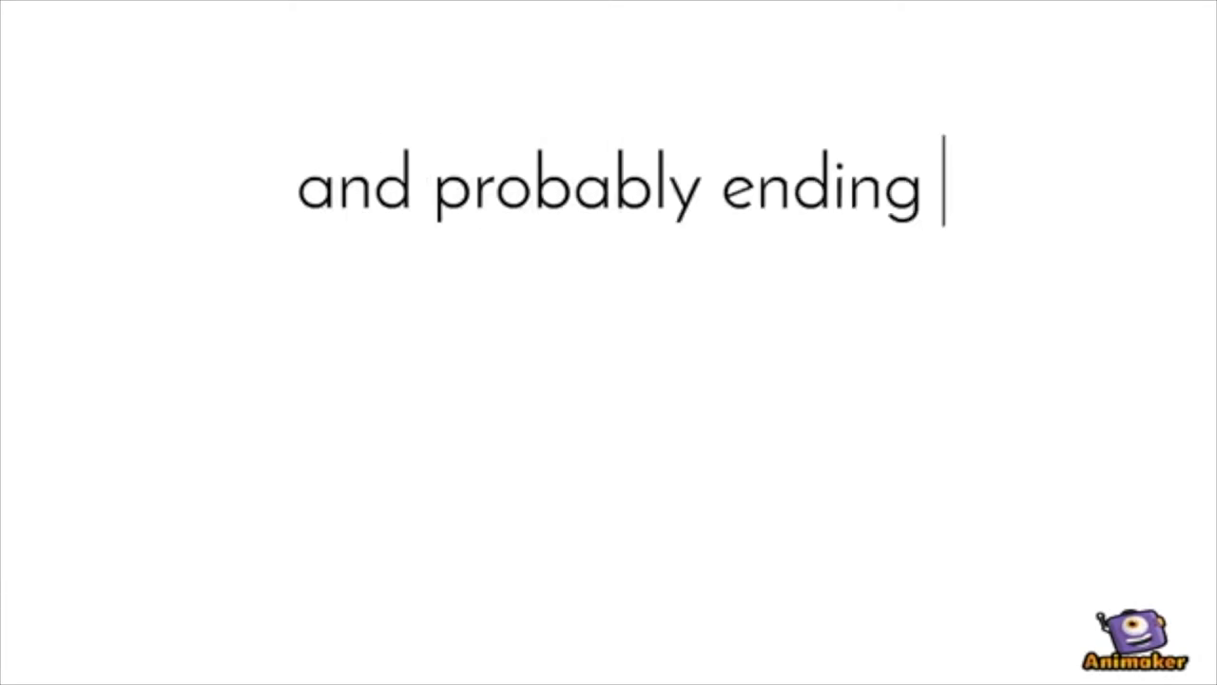
{"action": "type", "text": "shortly before you need to"}
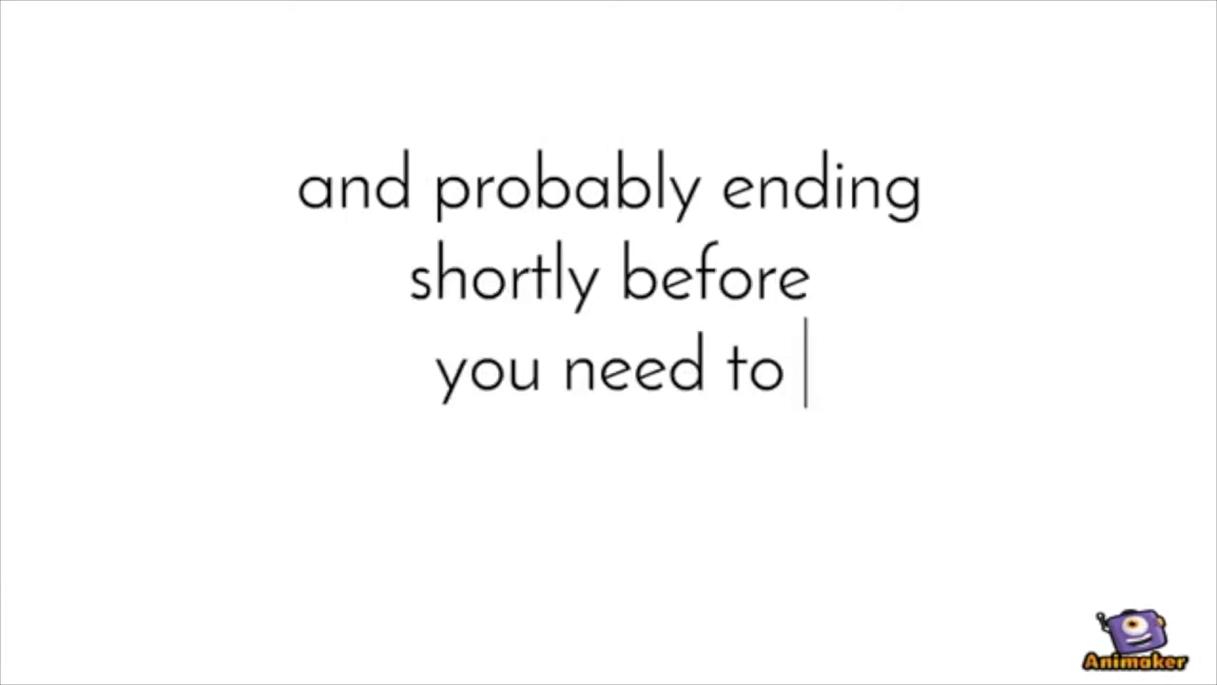